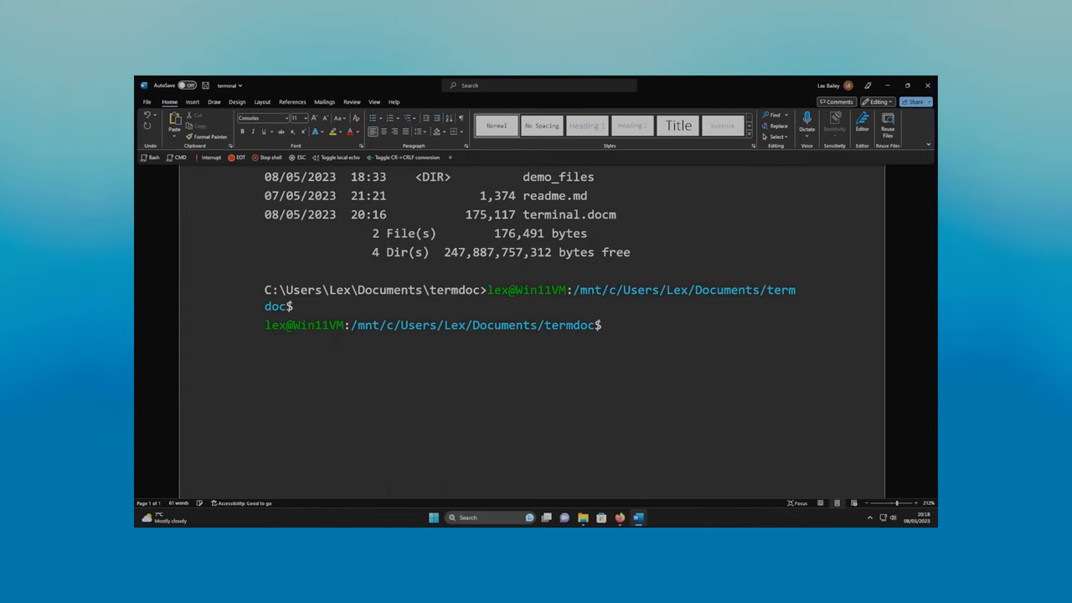
# Write the sentence claiming the new document is just static words with no code
pyautogui.write('l')
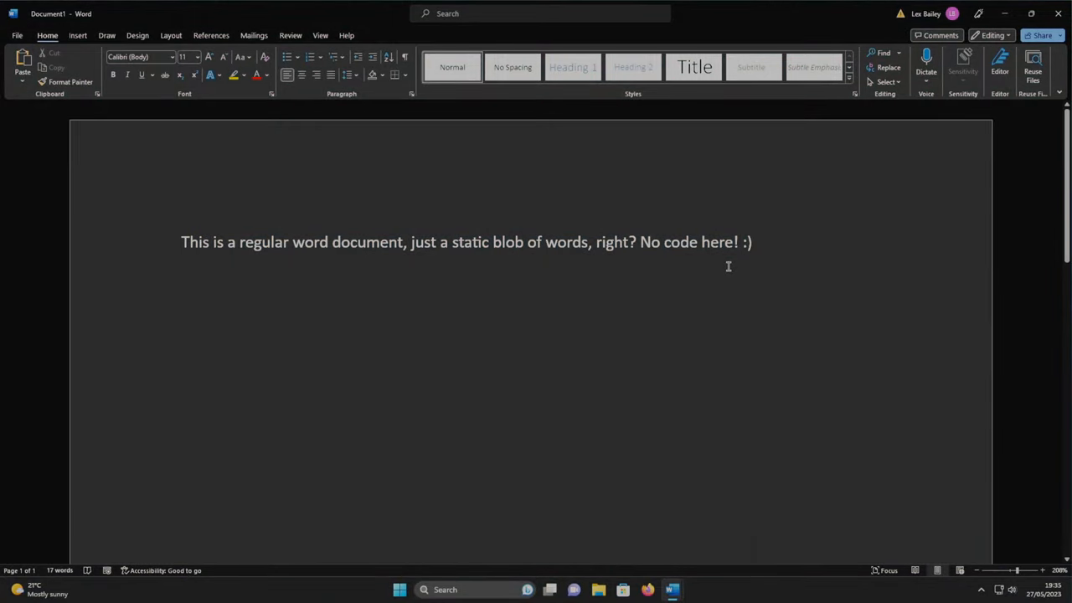
# Enable the Developer tab via Word Options > Customize Ribbon
pyautogui.click(17, 35)
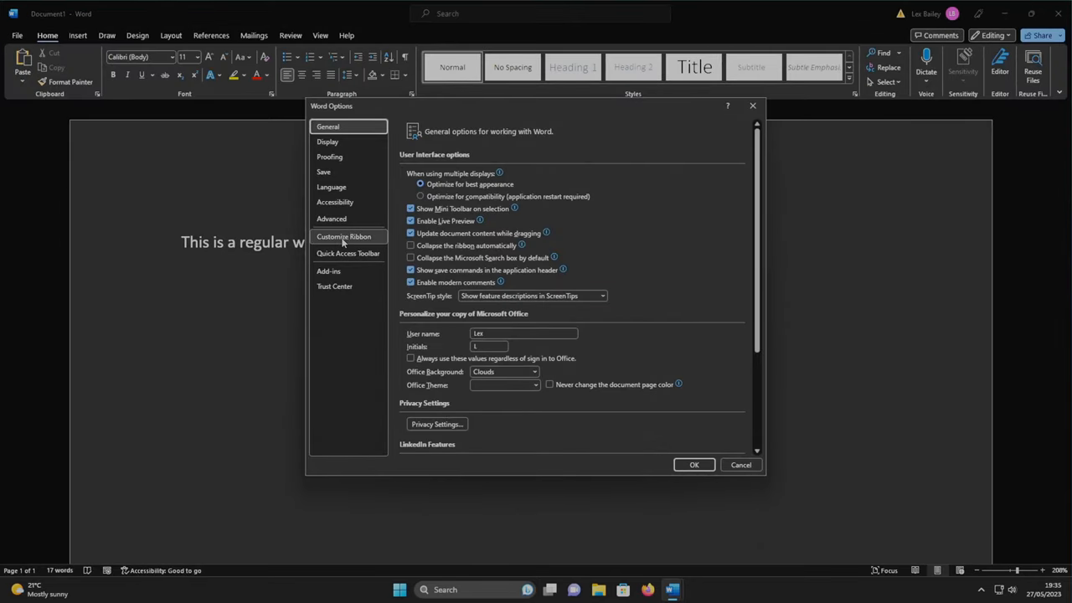
pyautogui.click(344, 237)
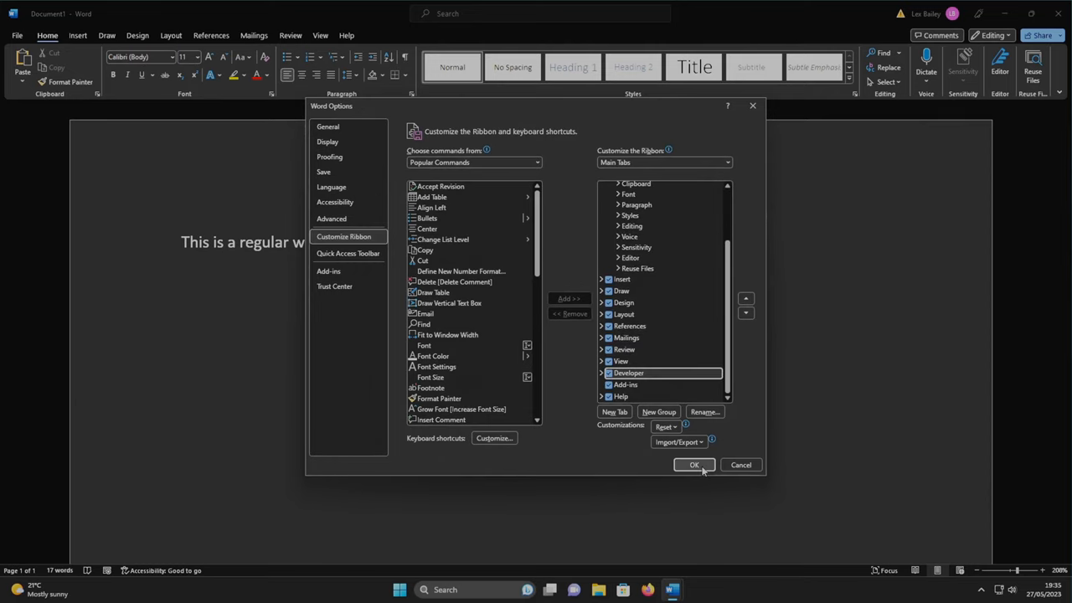
pyautogui.click(693, 465)
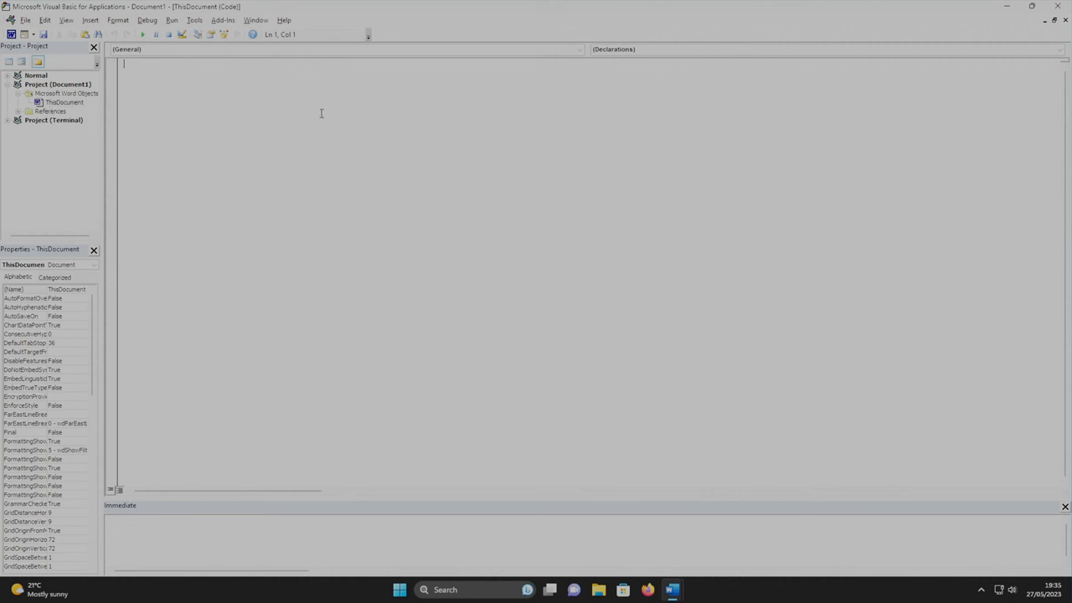
# Write Sub some_func with ActiveDocument.Content.InsertAfter("Hello World! (from VBA)")
pyautogui.write('sub')
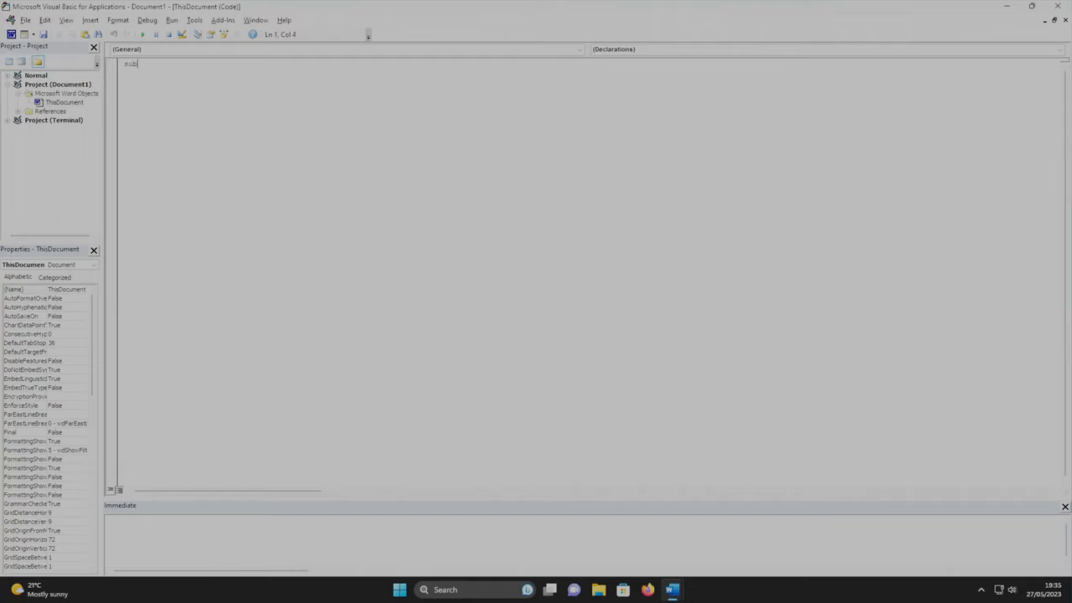
pyautogui.write('some_')
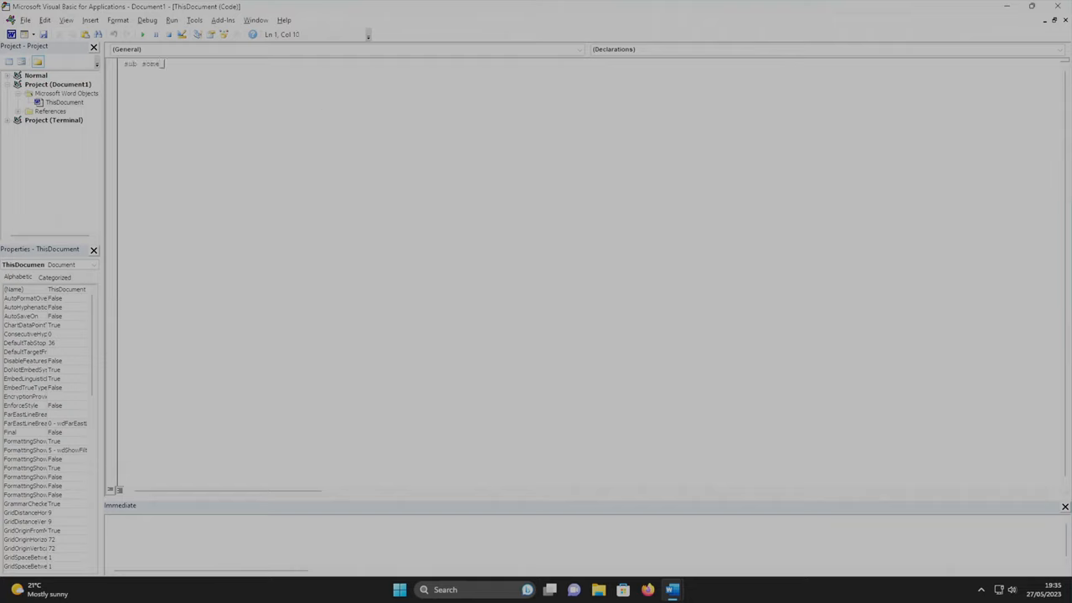
pyautogui.write('ActiveDocument.')
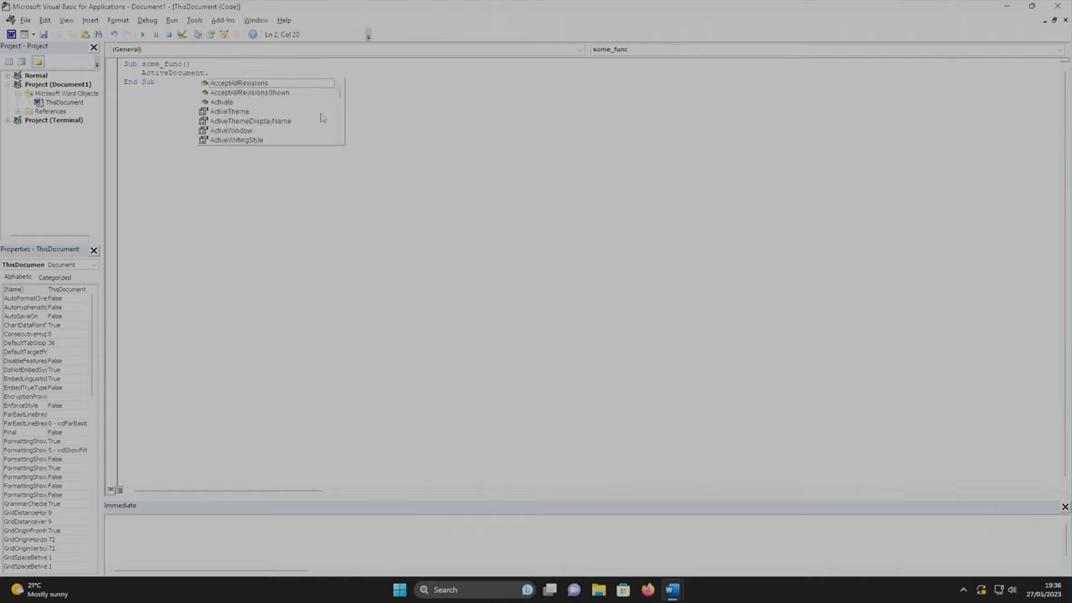
pyautogui.write('s')
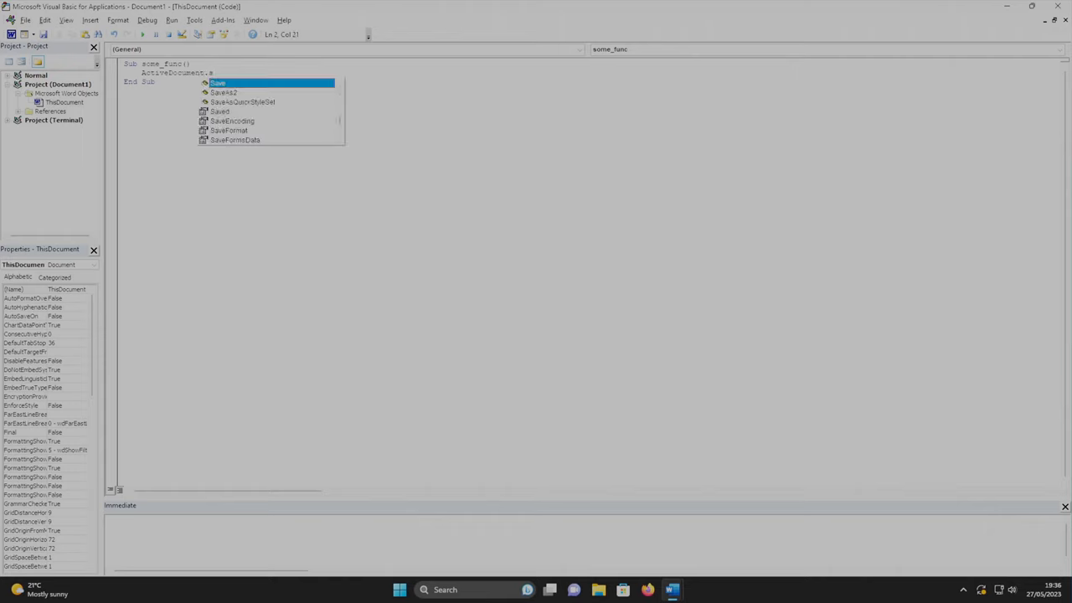
pyautogui.write('Content')
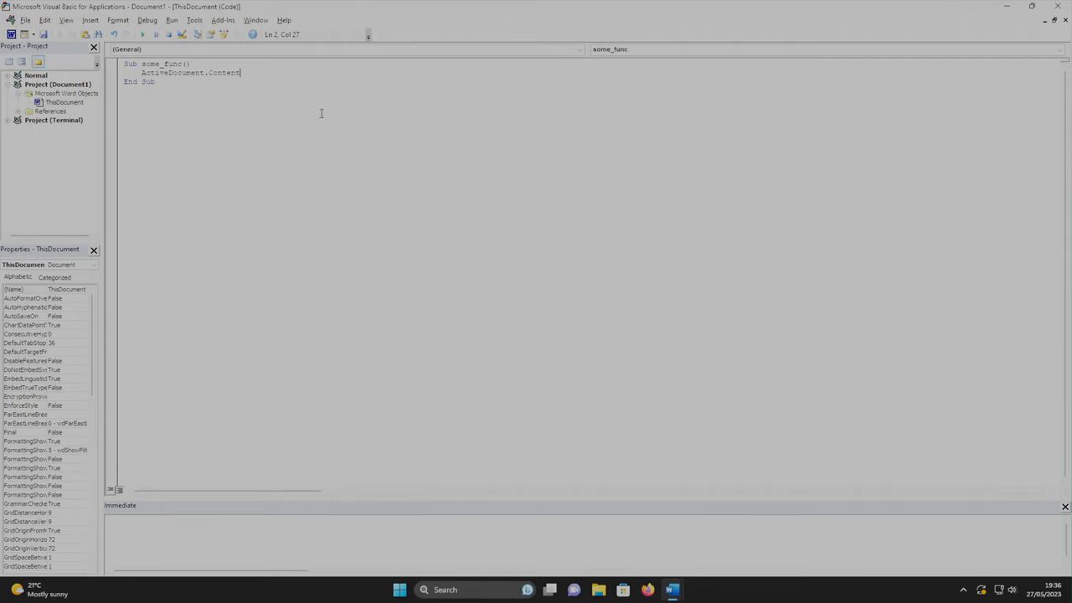
pyautogui.write('.InsertAfter("')
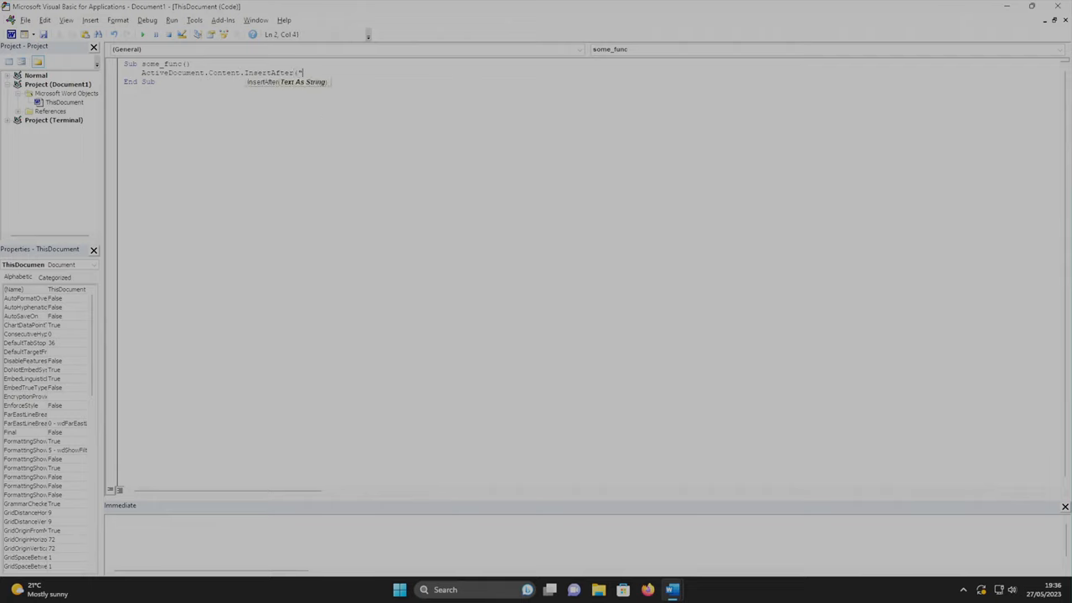
pyautogui.write('Hello World! (from VBA')
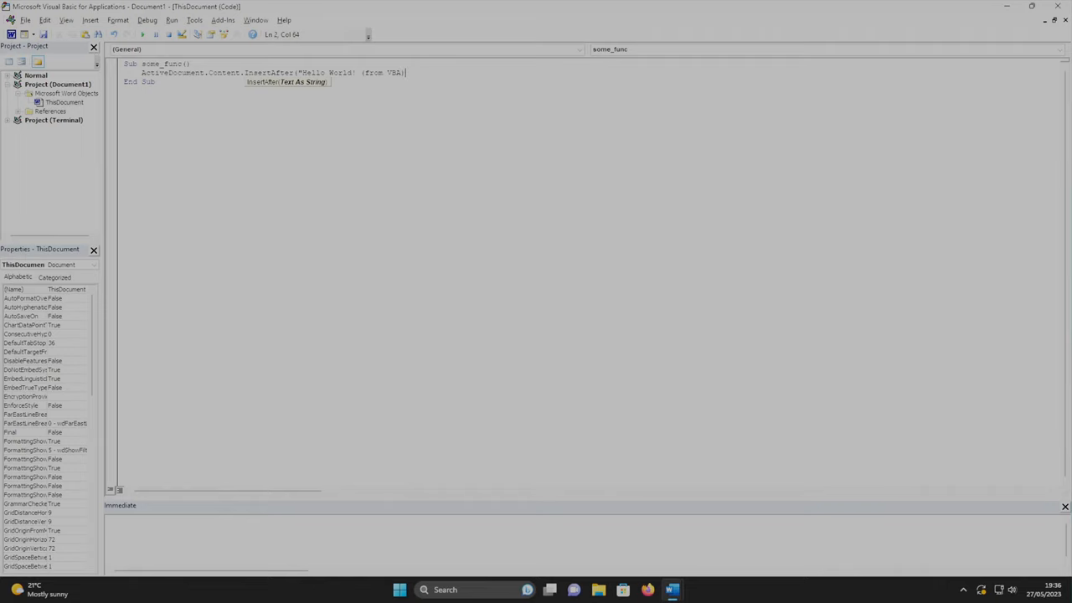
pyautogui.write(')')
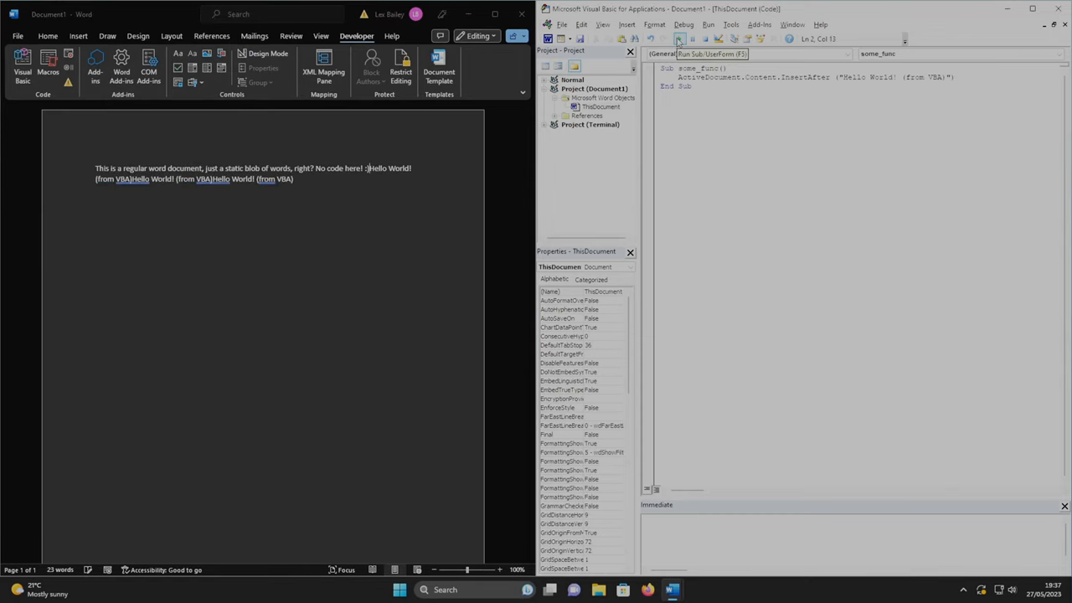
# Run some_func twice to append Hello World! (from VBA) lines to the document
pyautogui.click(678, 40)
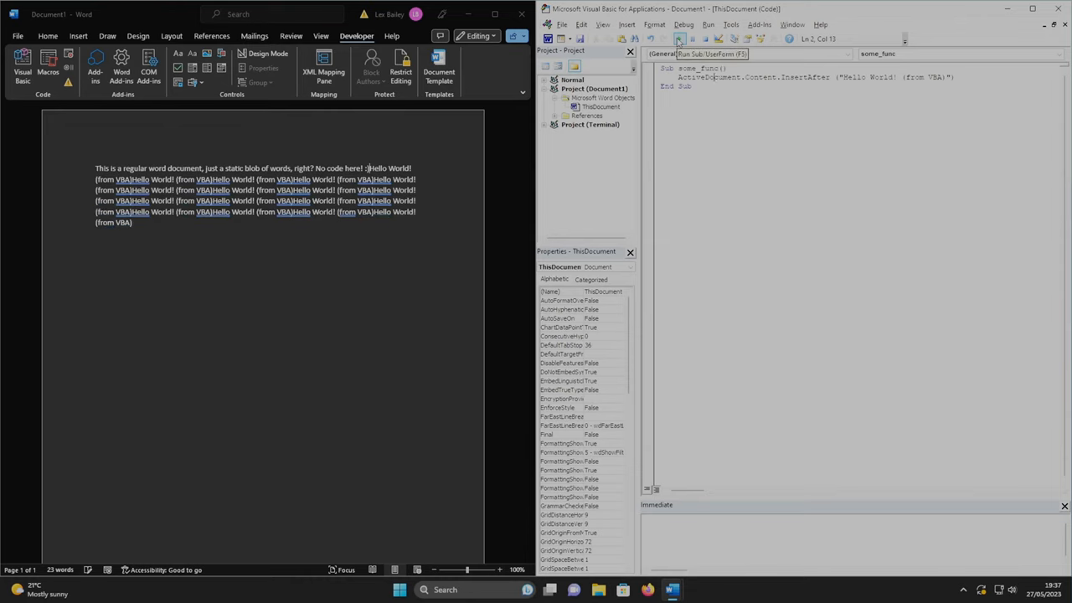
pyautogui.click(680, 41)
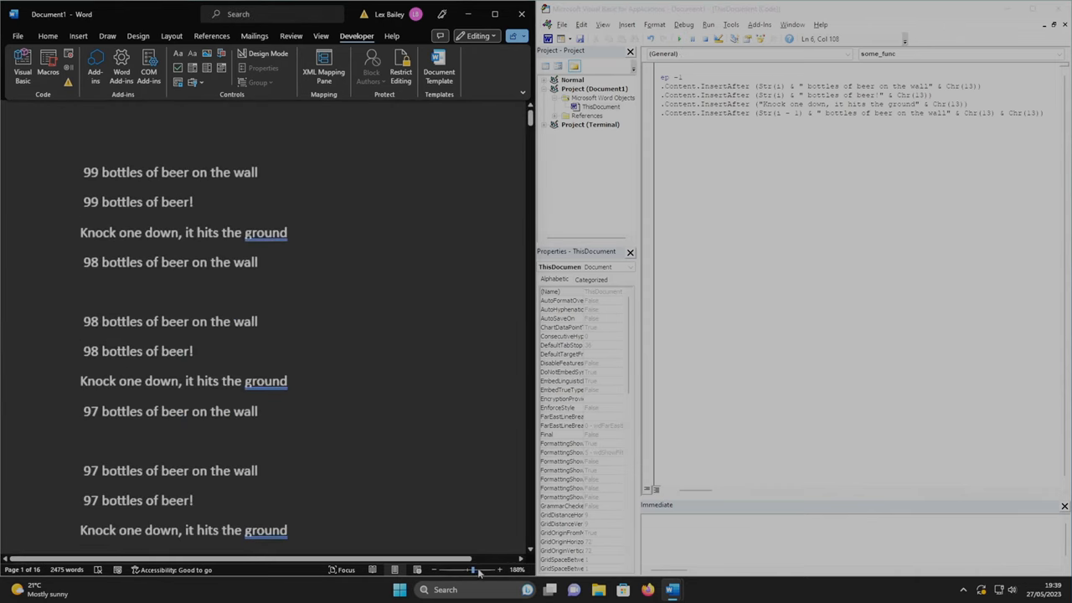
# Zoom into the 99 bottles of beer verses, then load terminal.docm from File Explorer
pyautogui.moveTo(474, 569); pyautogui.dragTo(513, 570)
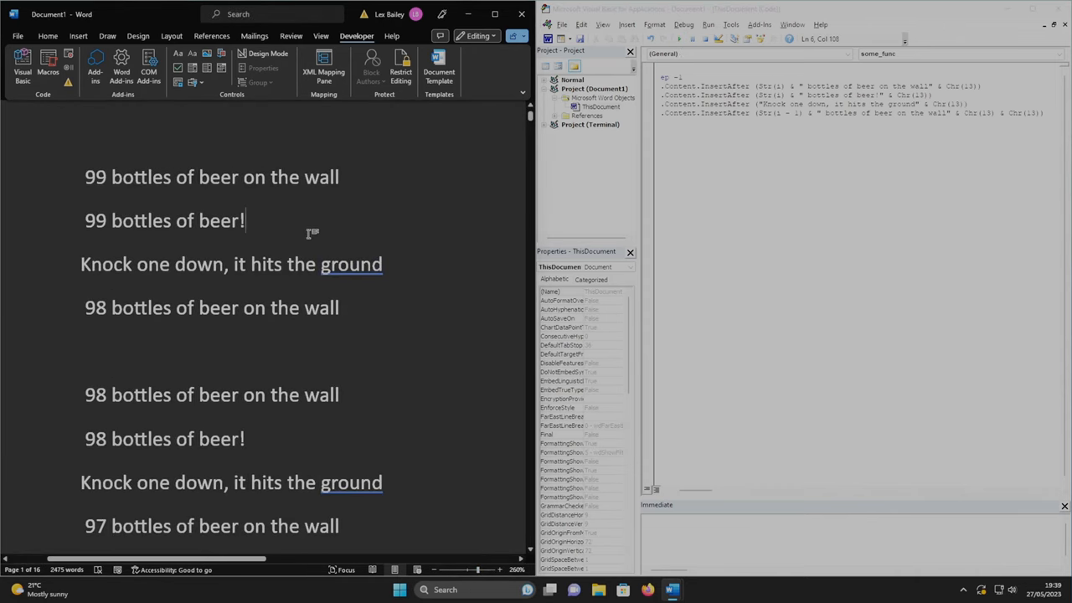
pyautogui.scroll(-3)
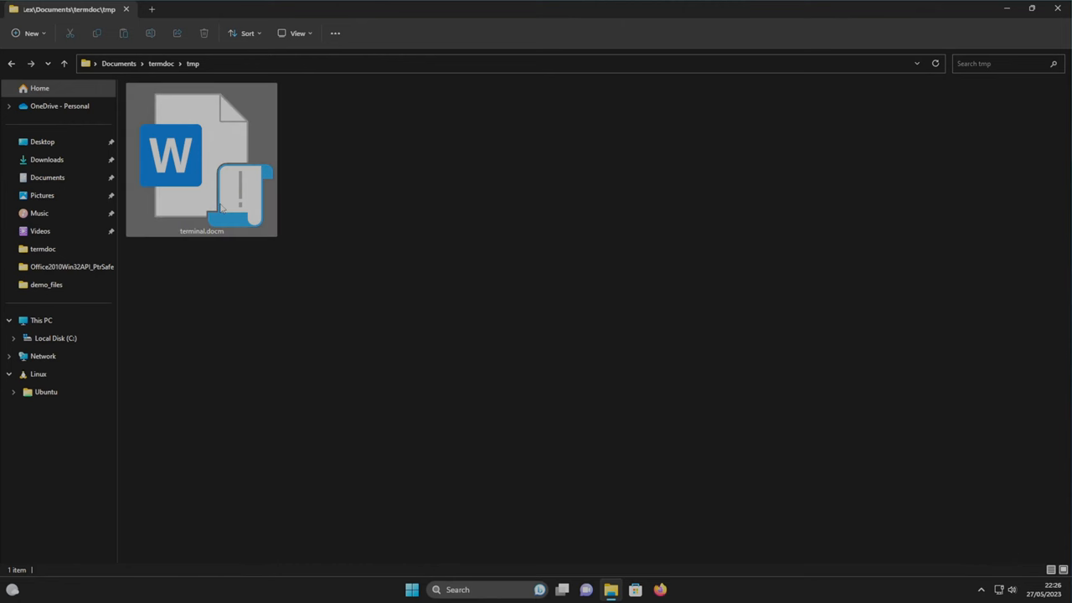
pyautogui.doubleClick(201, 159)
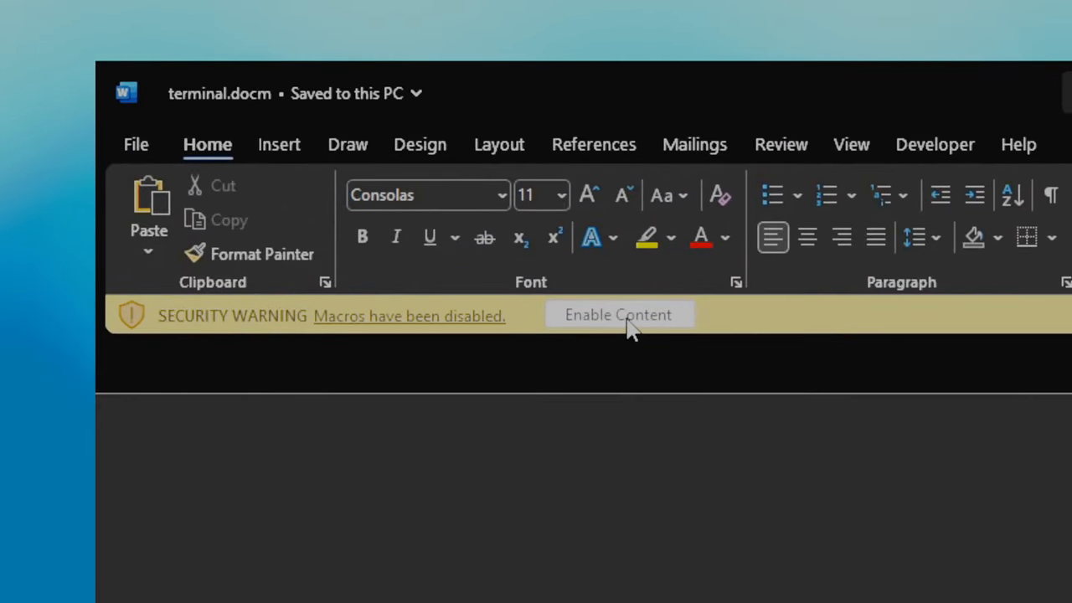
# Enable the macro content in terminal.docm from the Security Warning bar
pyautogui.click(618, 315)
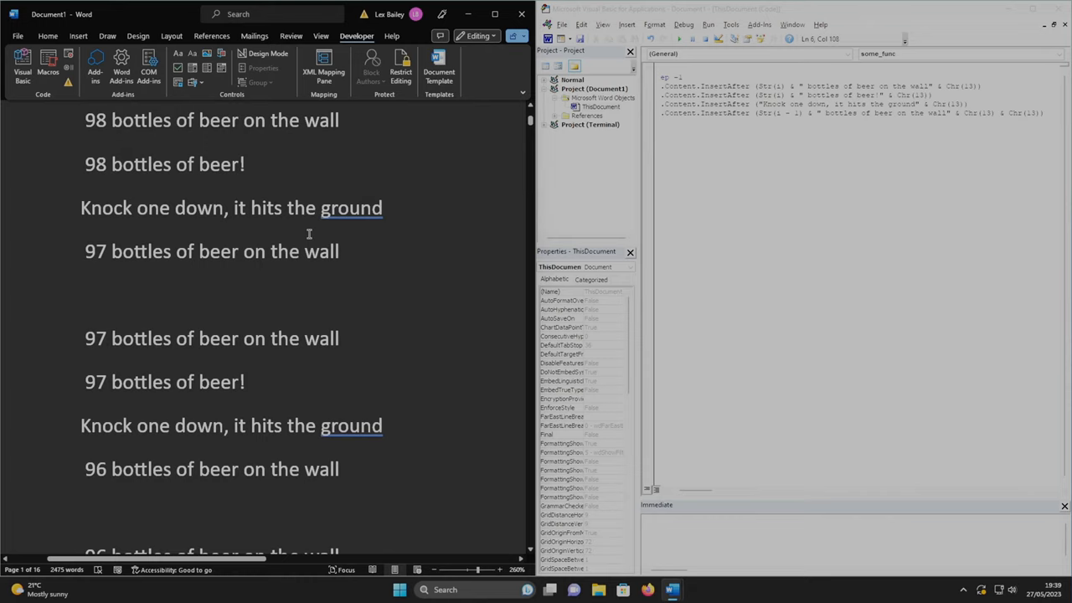
pyautogui.scroll(-3)
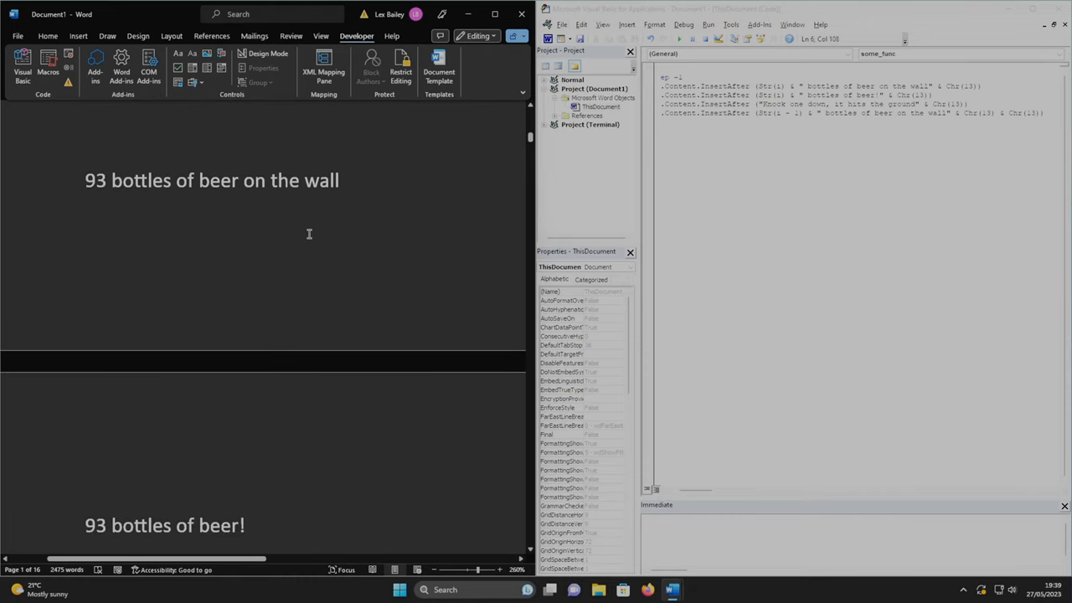
pyautogui.scroll(-3)
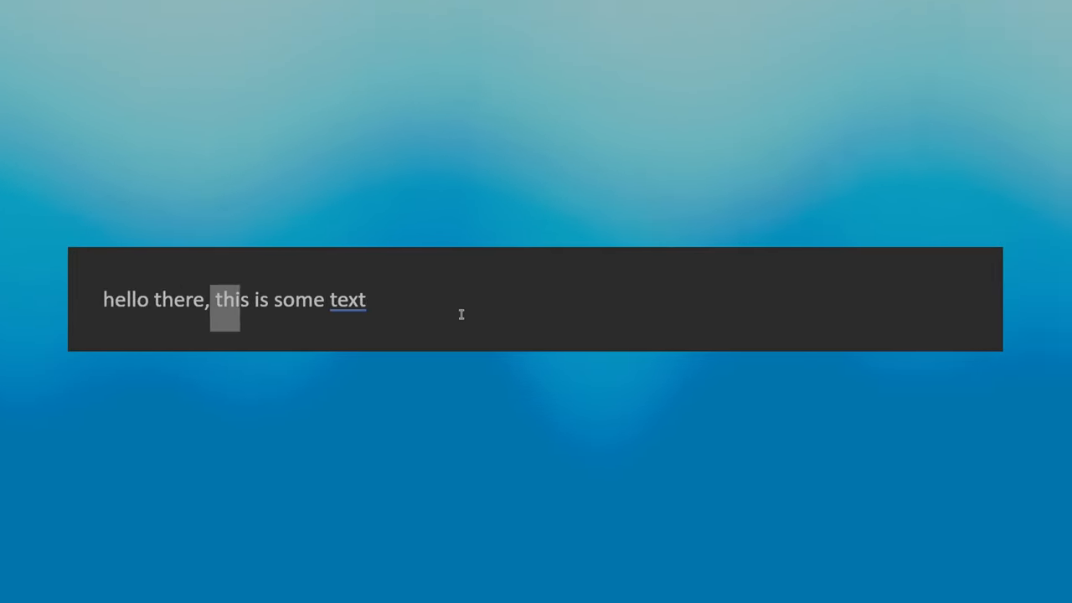
# Delete the word "this" and add a question mark after "there," in the sample line
pyautogui.press('Delete')
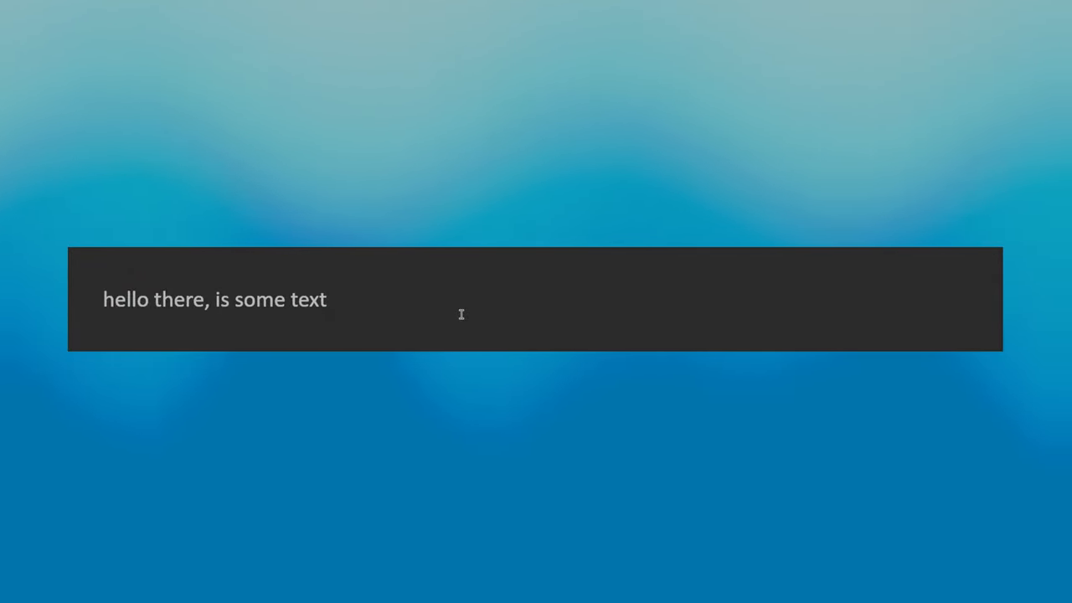
pyautogui.click(210, 298)
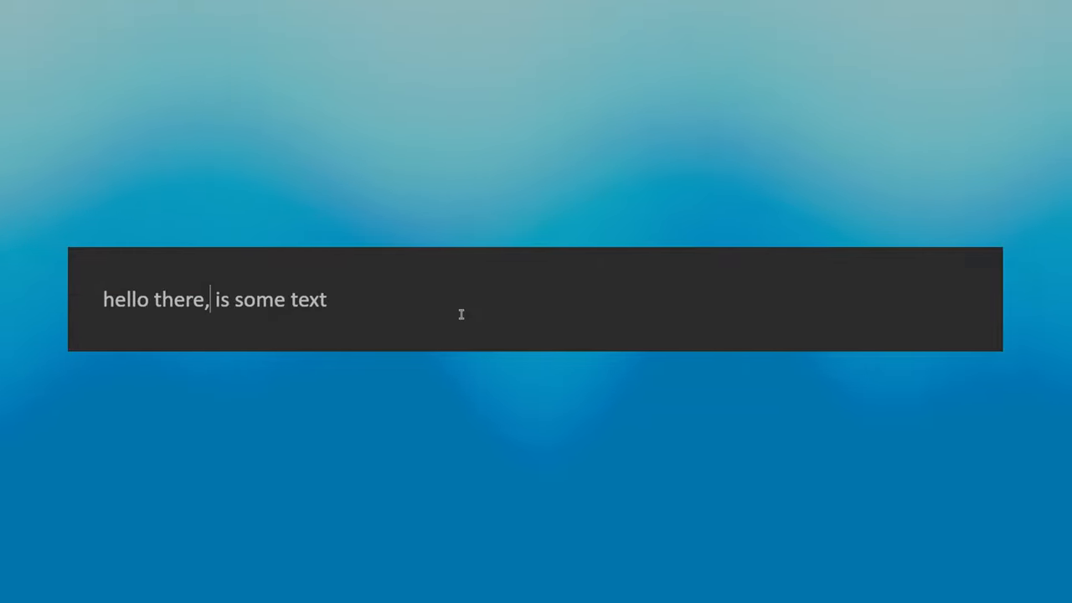
pyautogui.write('?')
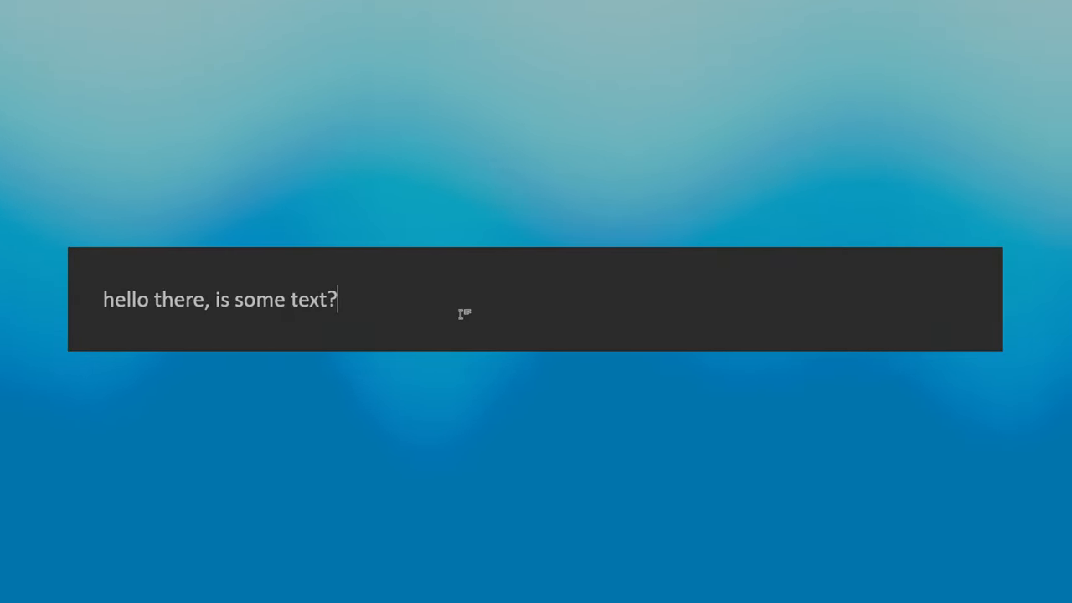
pyautogui.press('ctrl+v')
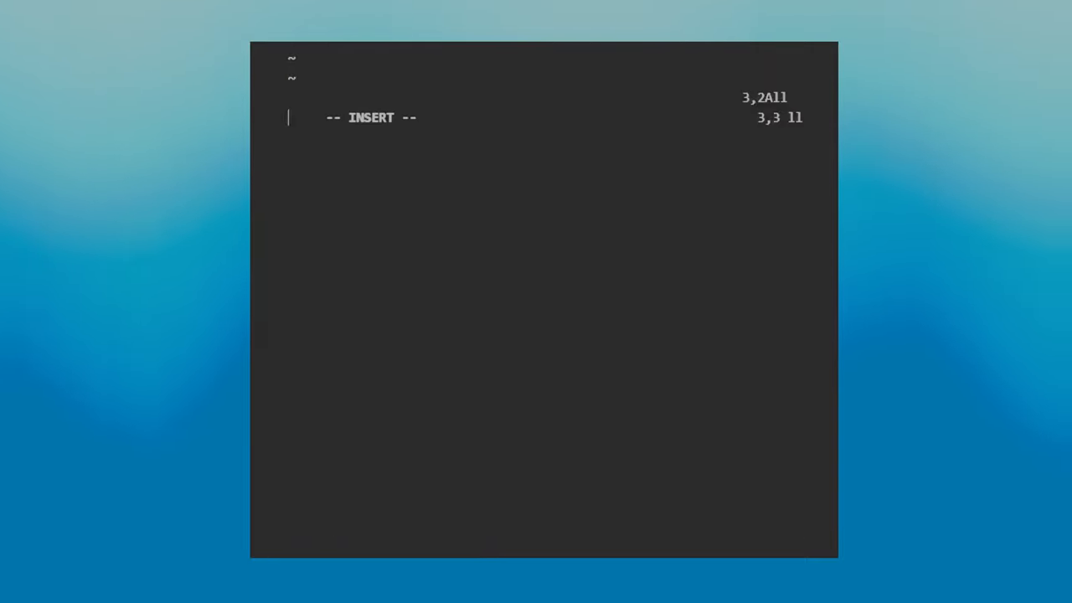
# Enter "hello" and "here" in vim insert mode, producing garbled "hellort" lines
pyautogui.write('hellort')
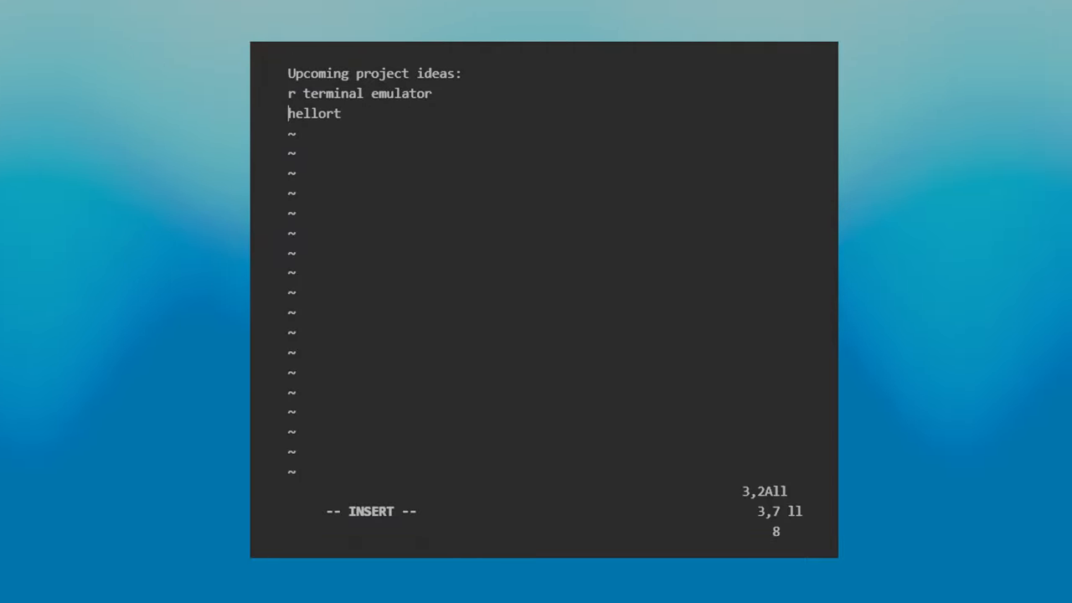
pyautogui.write('here')
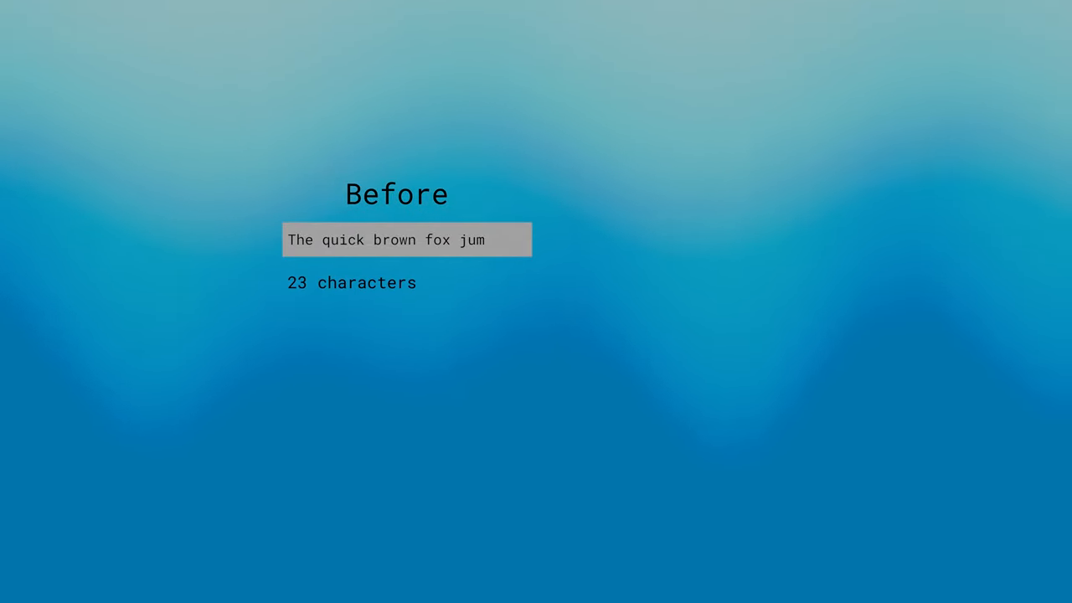
# Add "p" to the quick brown fox line, growing it from 23 to 24 characters
pyautogui.write('p')
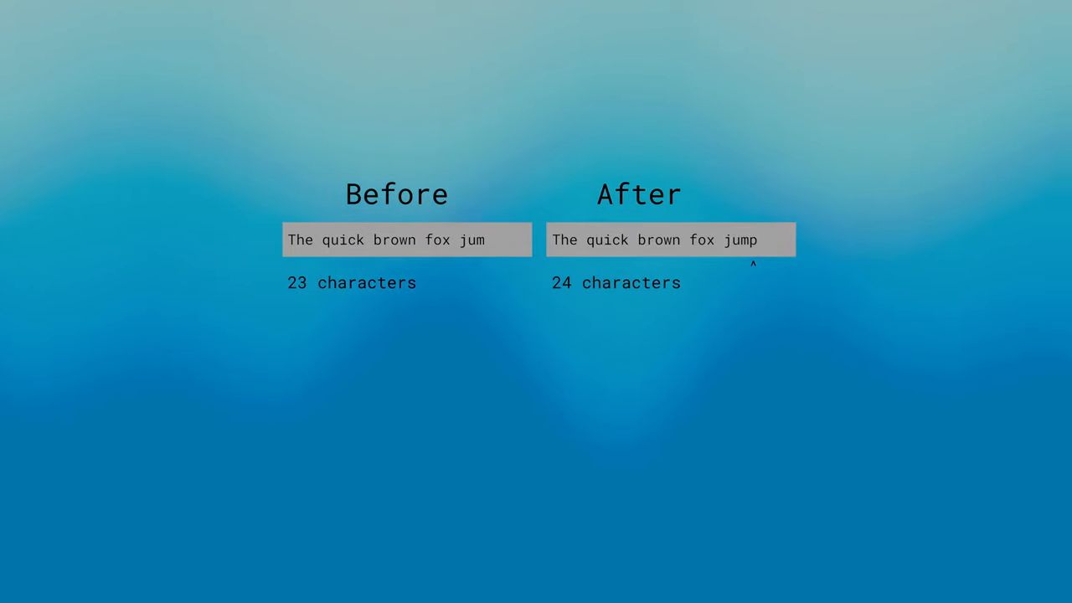
pyautogui.press('p')
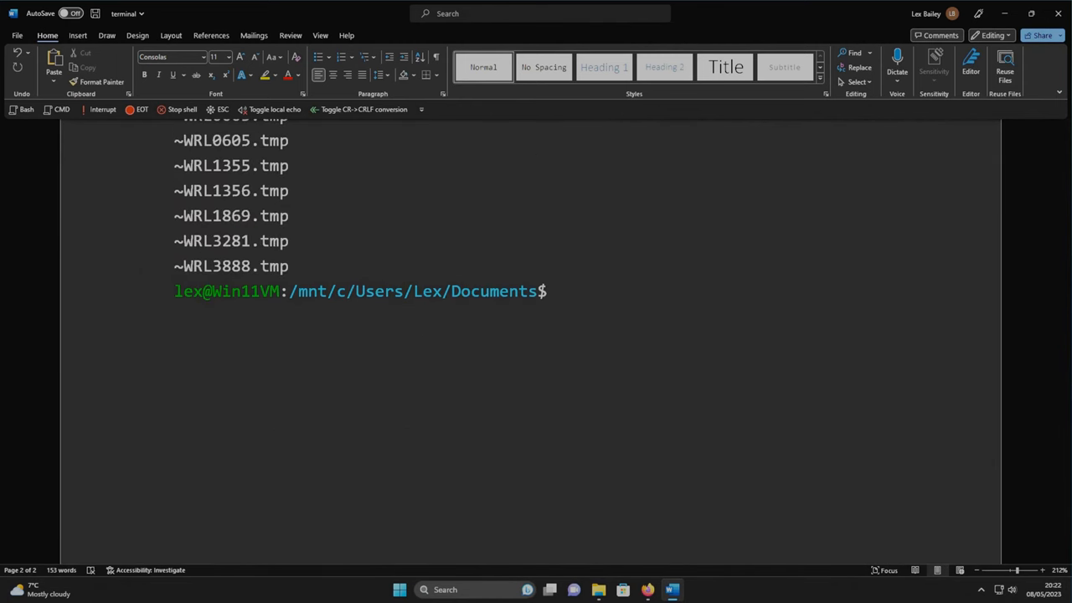
# Run "cd termdoc/" and "ls" at the document's shell prompt
pyautogui.write('cd termdoc/')
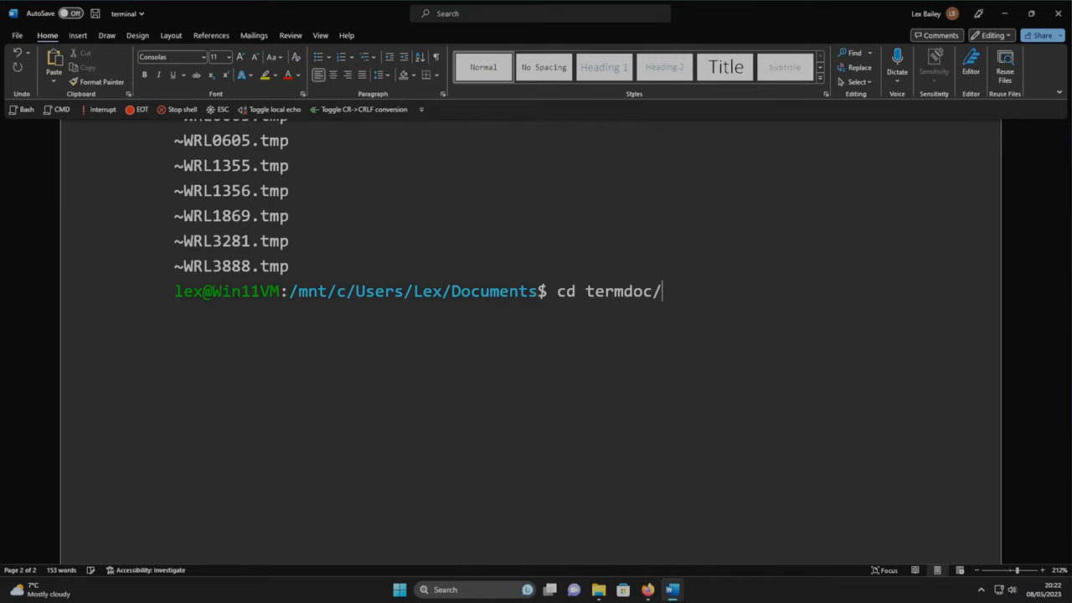
pyautogui.write('ls')
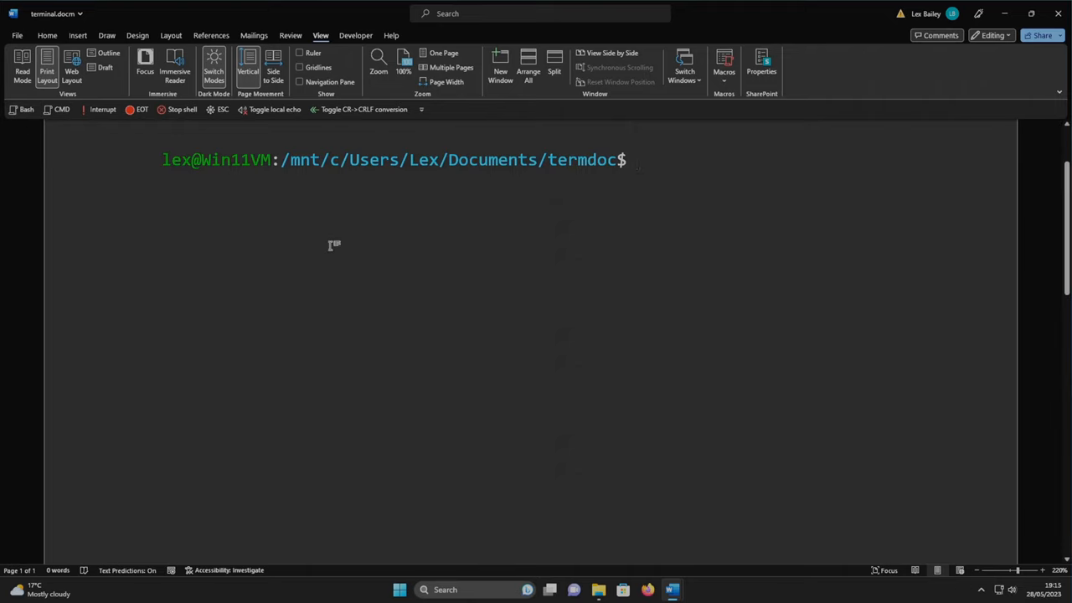
# Run echo foo printing foo, then retype it showing doubled "eecchhoo ffooo" echo
pyautogui.write('e')
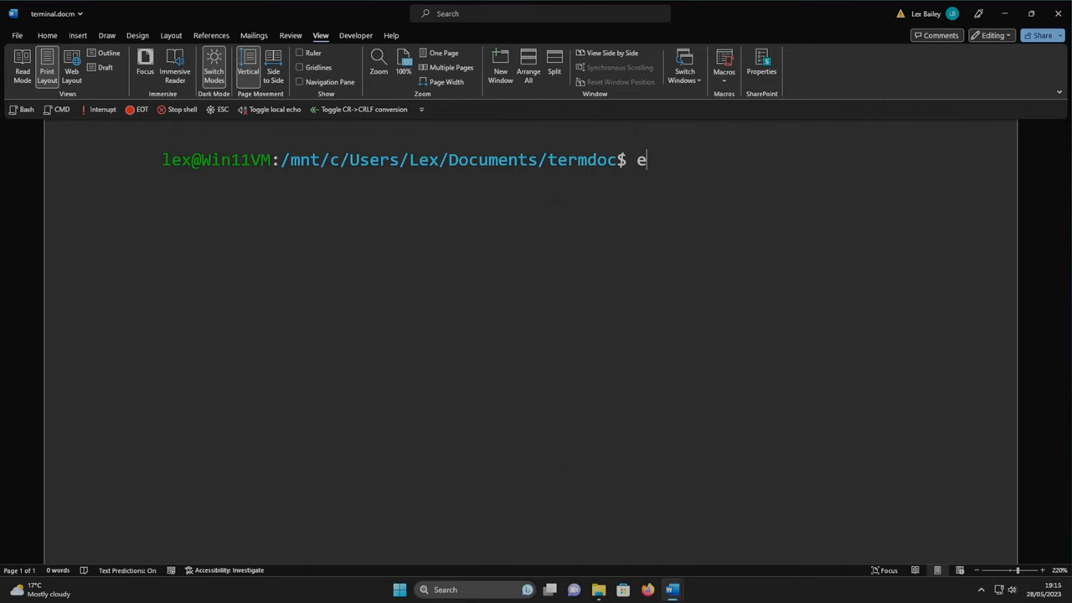
pyautogui.write('cho foo')
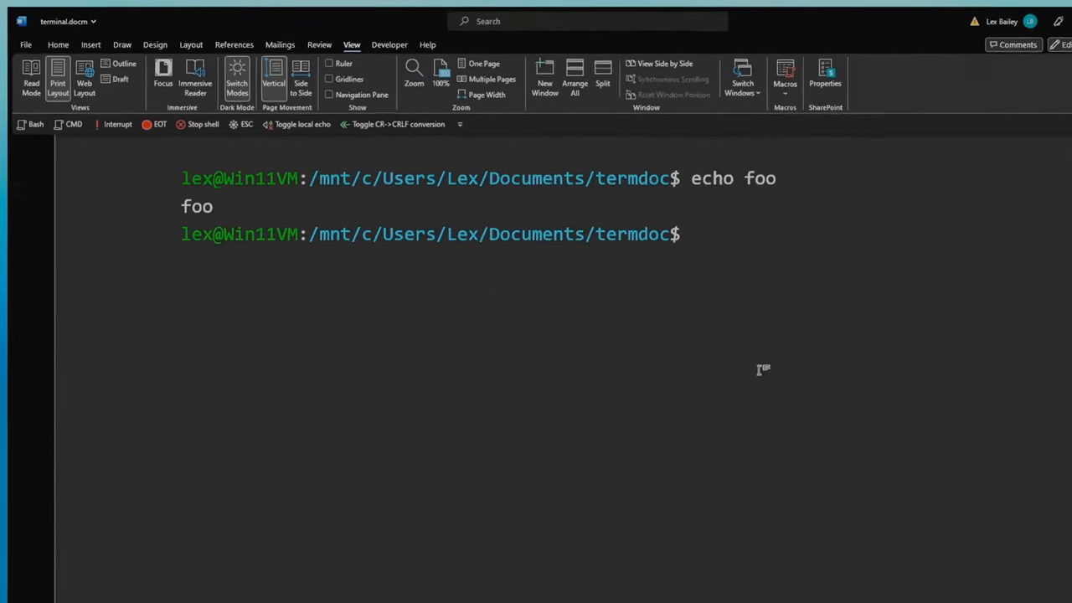
pyautogui.write('eecchhoo  ffooo')
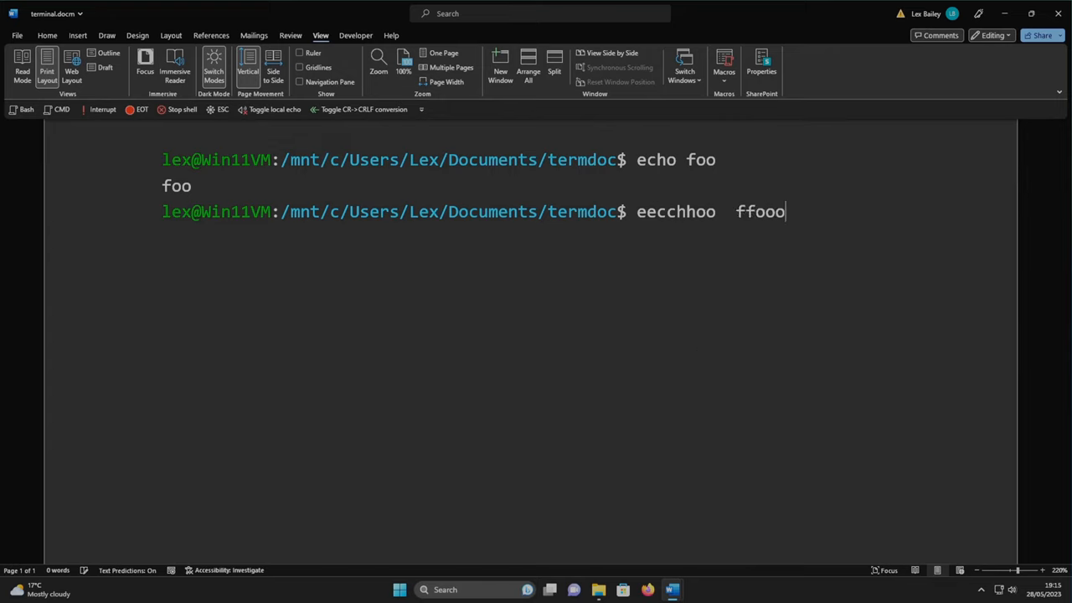